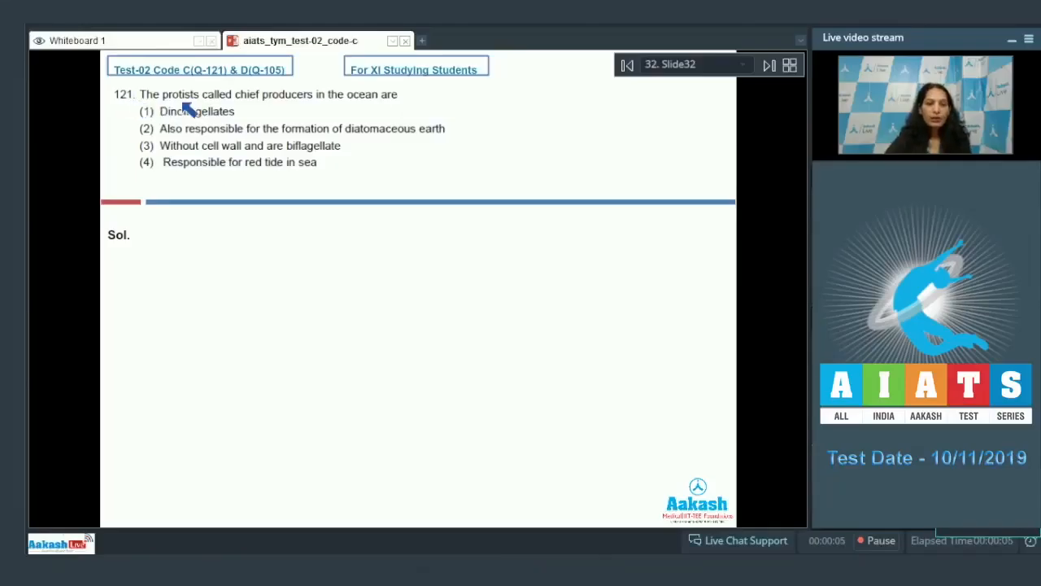
pyautogui.moveTo(342, 111)
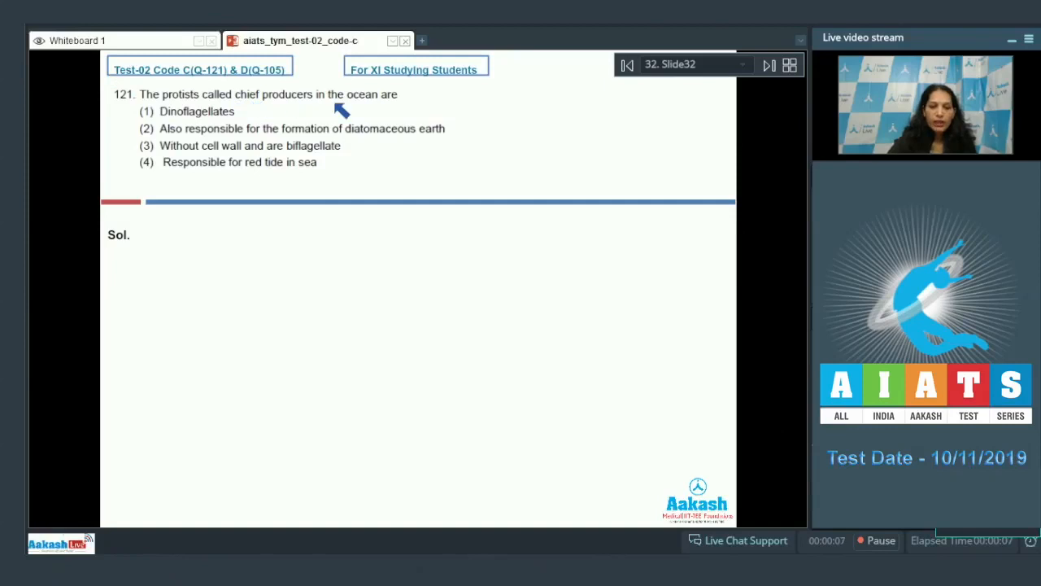
pyautogui.moveTo(25, 470)
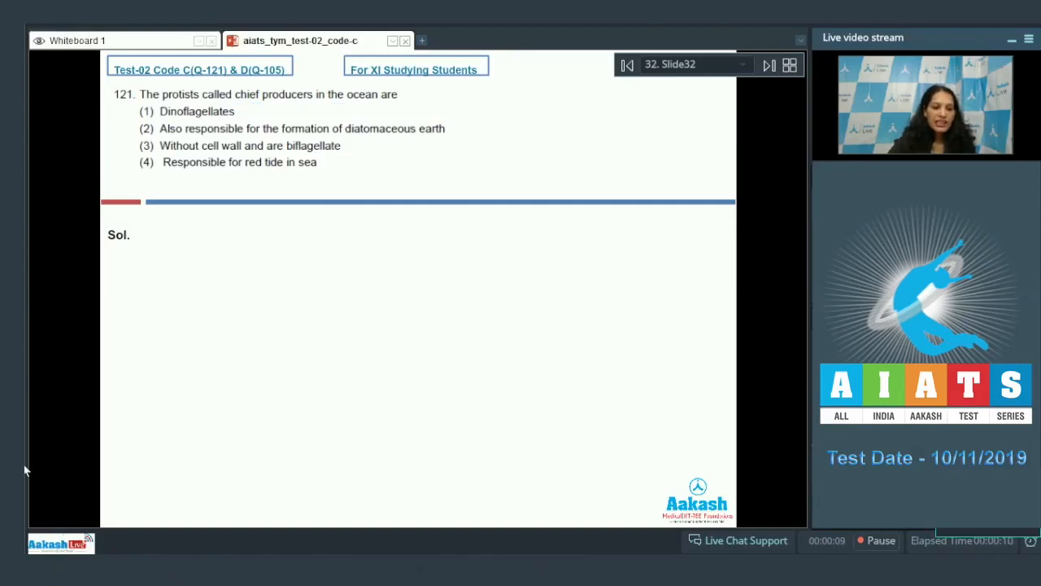
pyautogui.moveTo(87, 370)
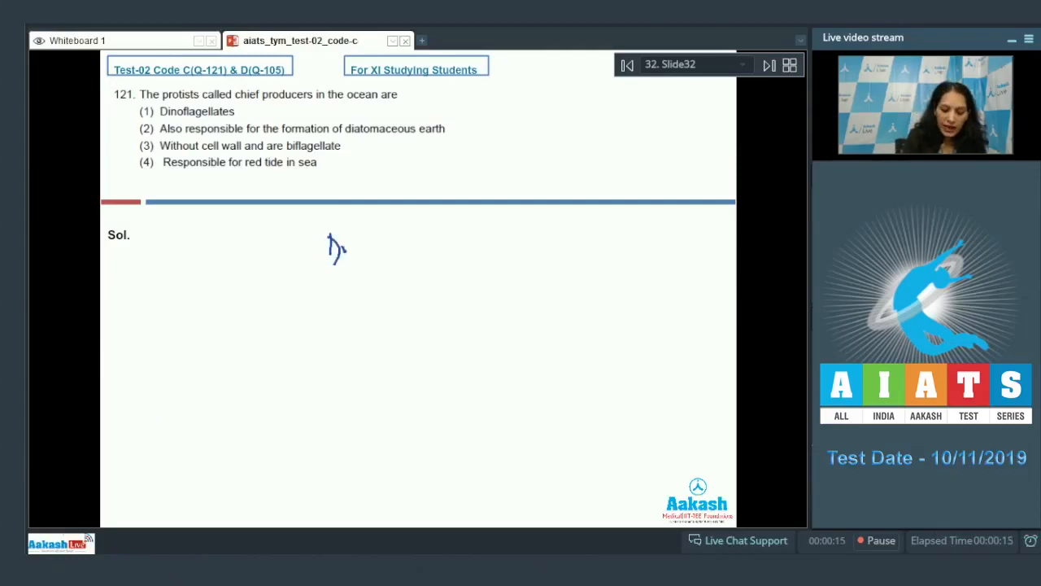
# Handwrite 'Diatoms' under Sol. for question 121, mark Ans (2), and advance to question 122.
pyautogui.moveTo(325, 251); pyautogui.dragTo(406, 257)
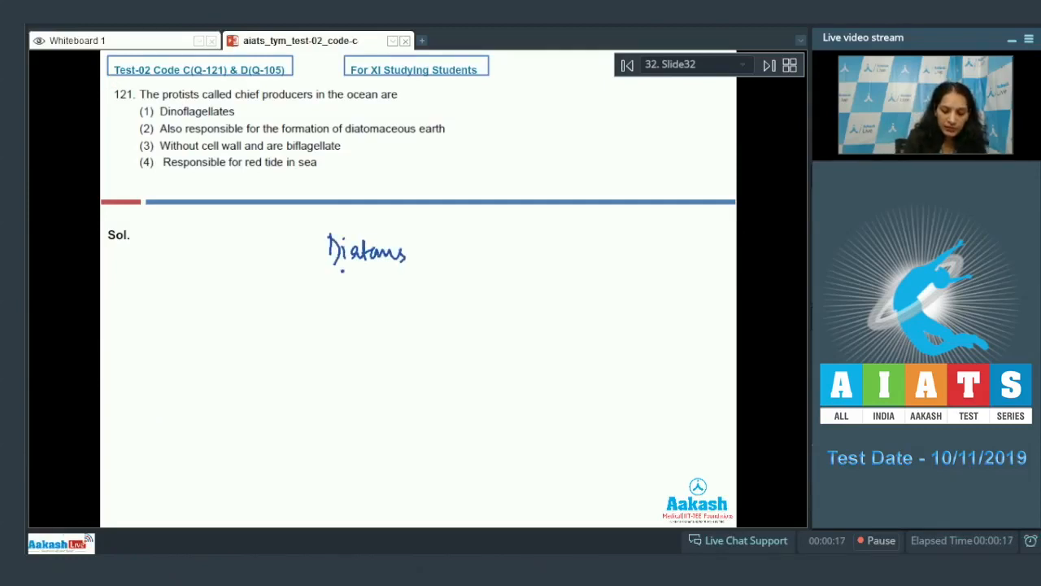
pyautogui.moveTo(332, 273); pyautogui.dragTo(416, 269)
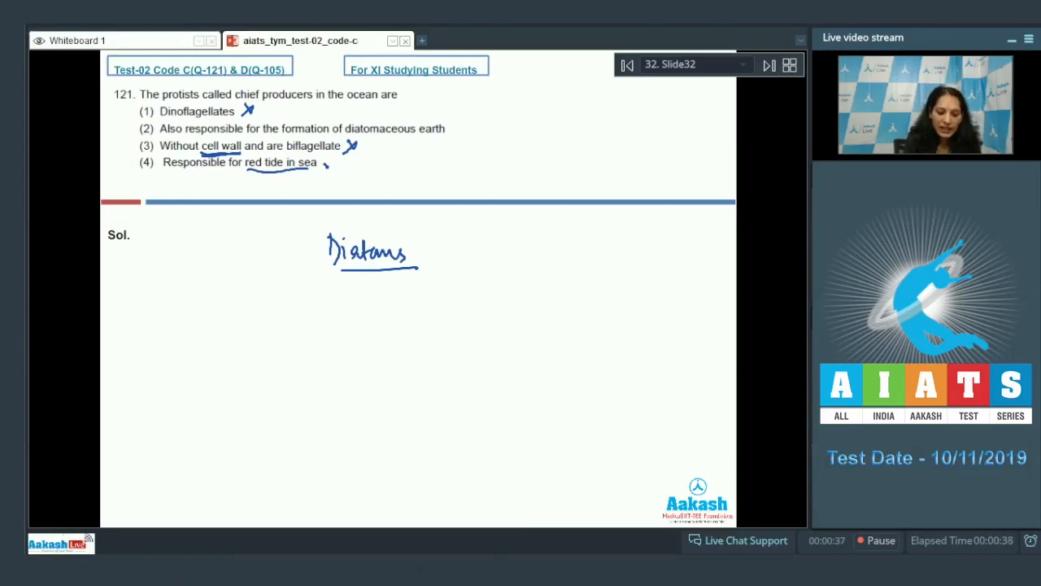
pyautogui.click(328, 168)
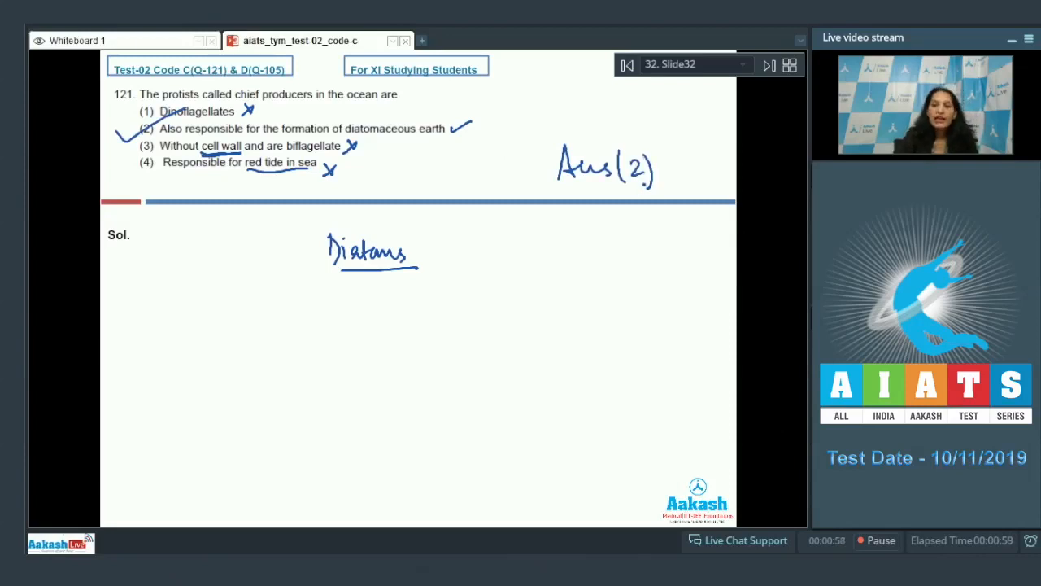
pyautogui.click(768, 65)
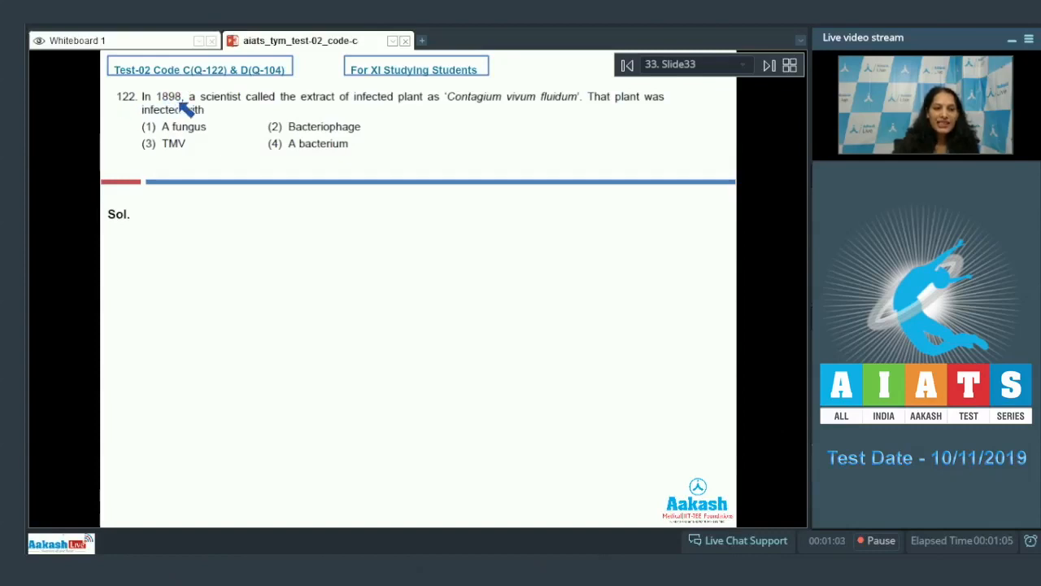
pyautogui.moveTo(349, 111)
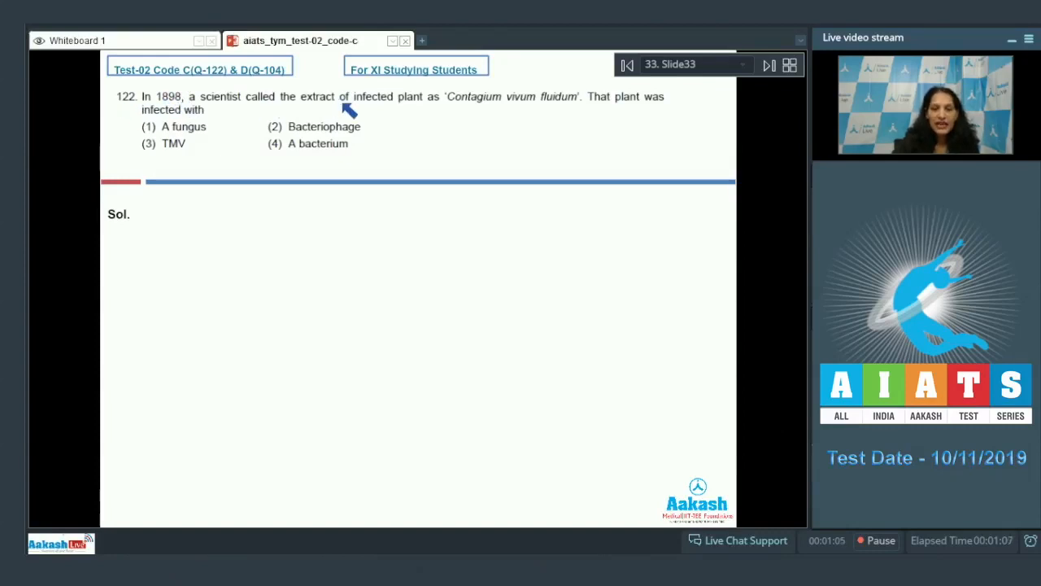
pyautogui.moveTo(498, 112)
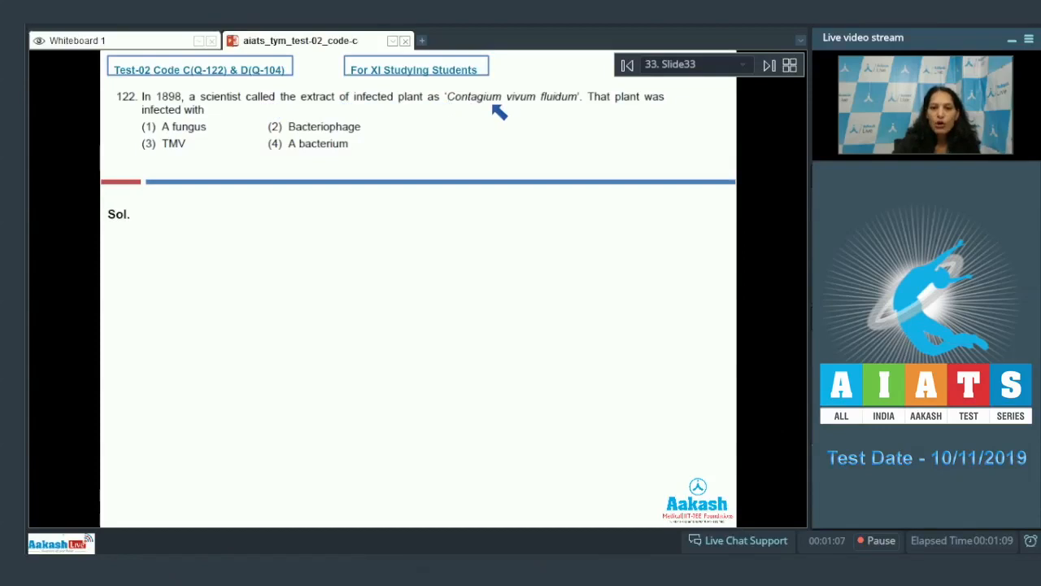
pyautogui.moveTo(554, 150)
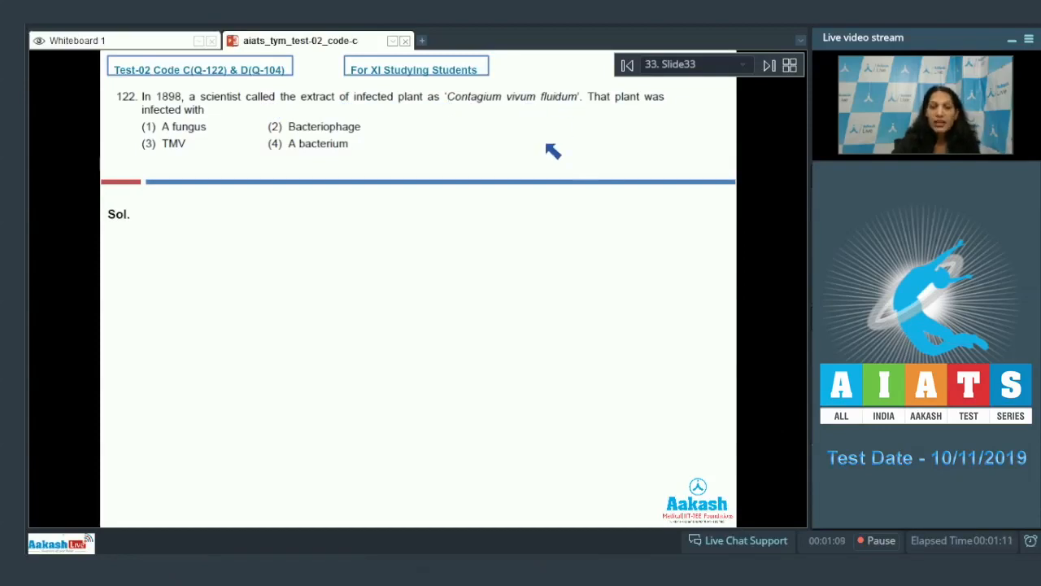
pyautogui.moveTo(507, 212)
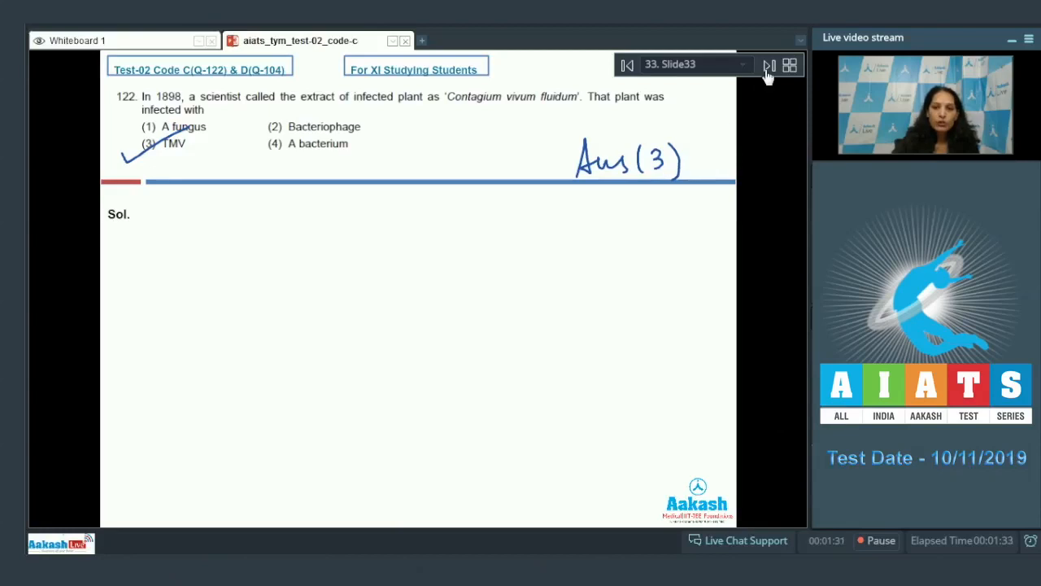
# Advance from question 122, answered (3) TMV, to the question 123 slide.
pyautogui.click(768, 65)
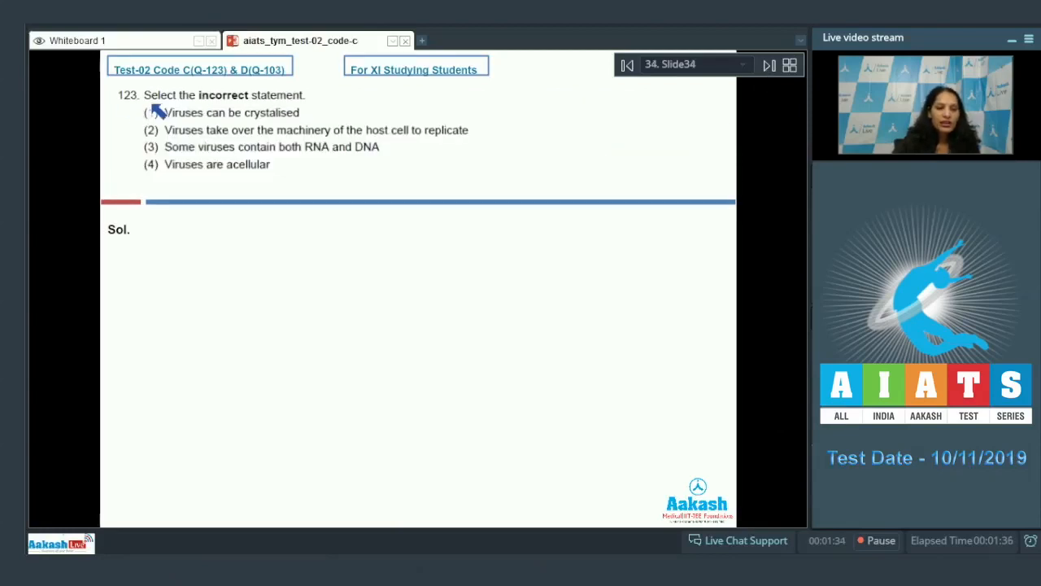
pyautogui.moveTo(36, 113)
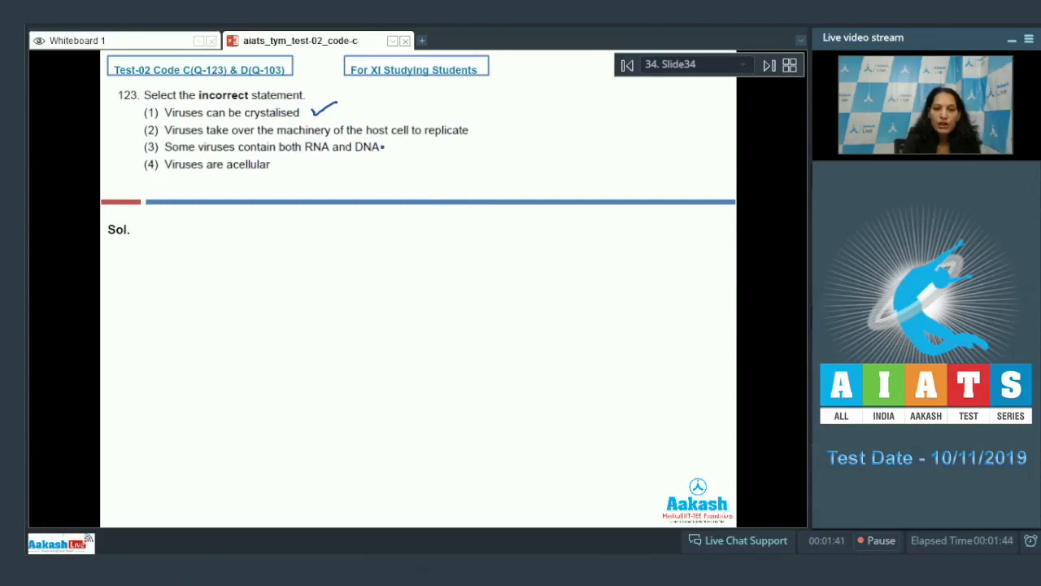
# Tick option 1 of question 123 as correct and advance to question 124.
pyautogui.moveTo(475, 133); pyautogui.dragTo(501, 122)
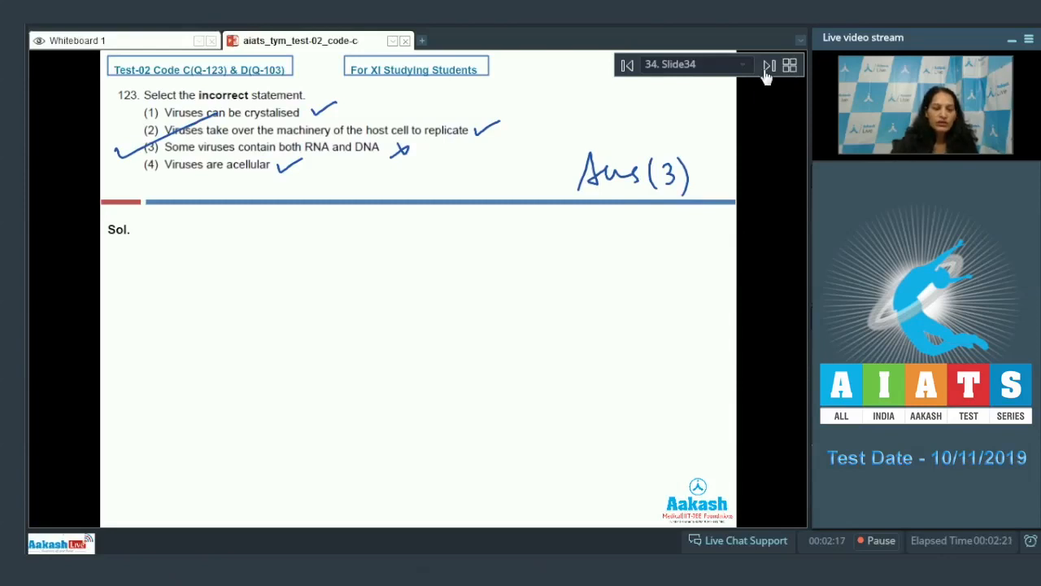
pyautogui.click(768, 65)
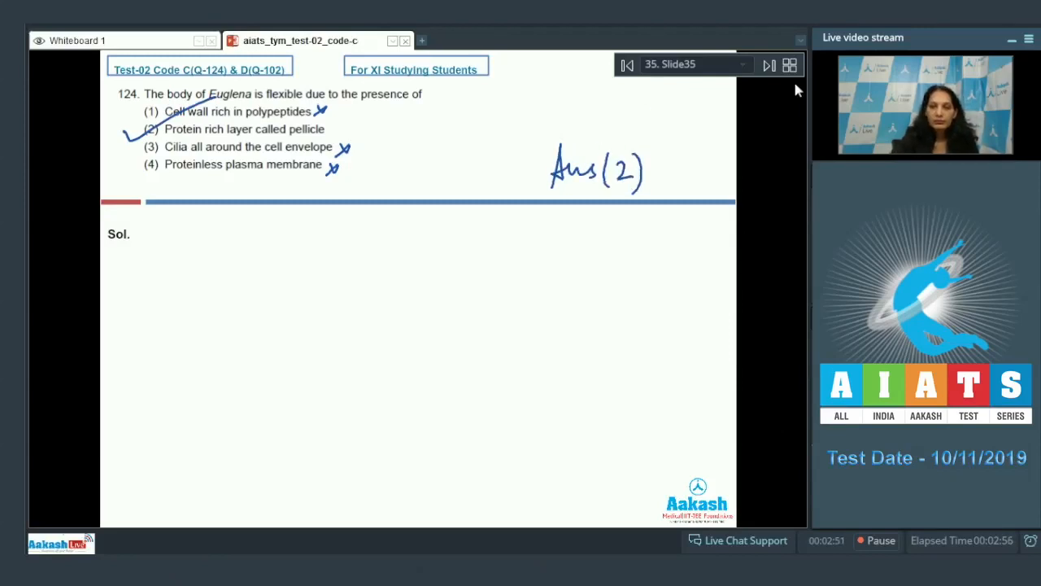
# Advance from question 124, answered (2), to the question 125 slide.
pyautogui.click(768, 65)
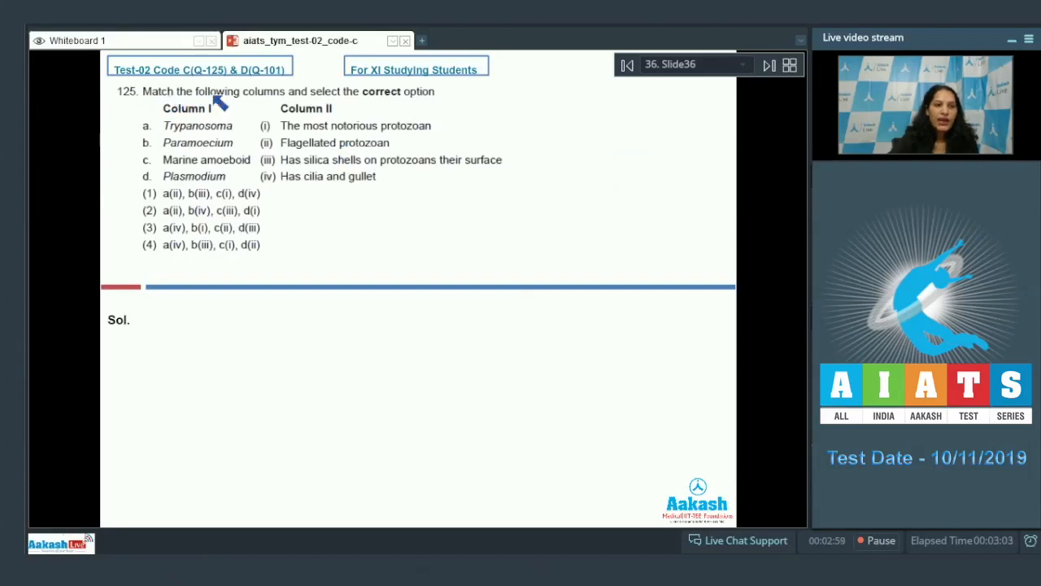
pyautogui.moveTo(419, 111)
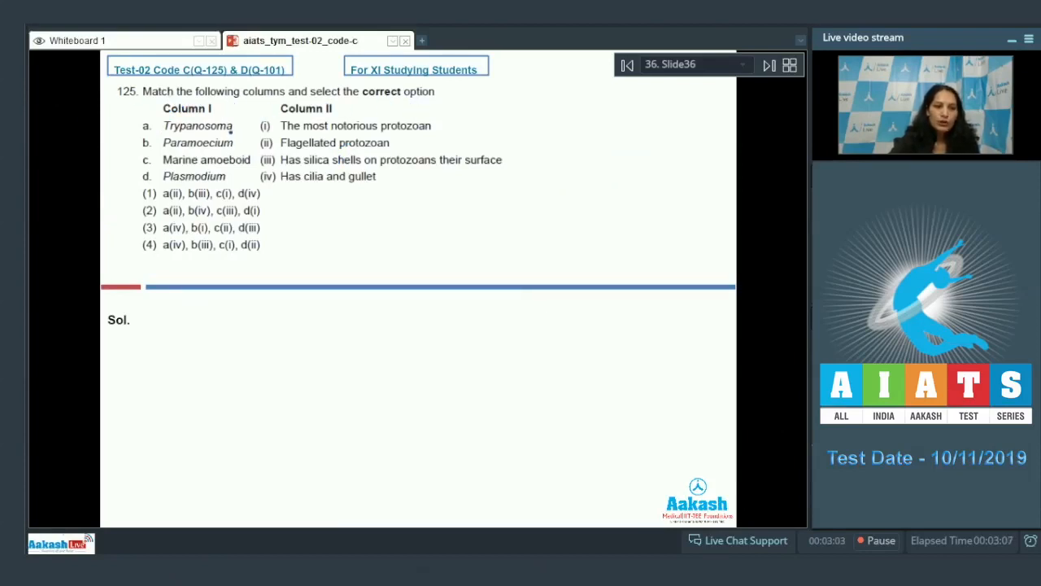
pyautogui.moveTo(601, 175)
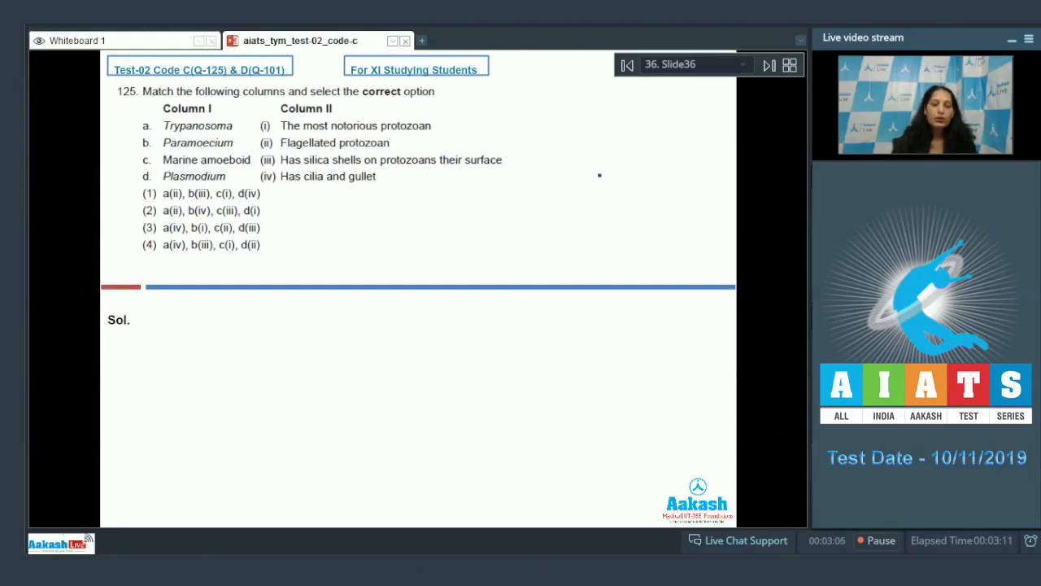
# Connect Trypanosoma and Paramoecium to their Column II descriptions and cross out option 1.
pyautogui.moveTo(231, 130); pyautogui.dragTo(257, 145)
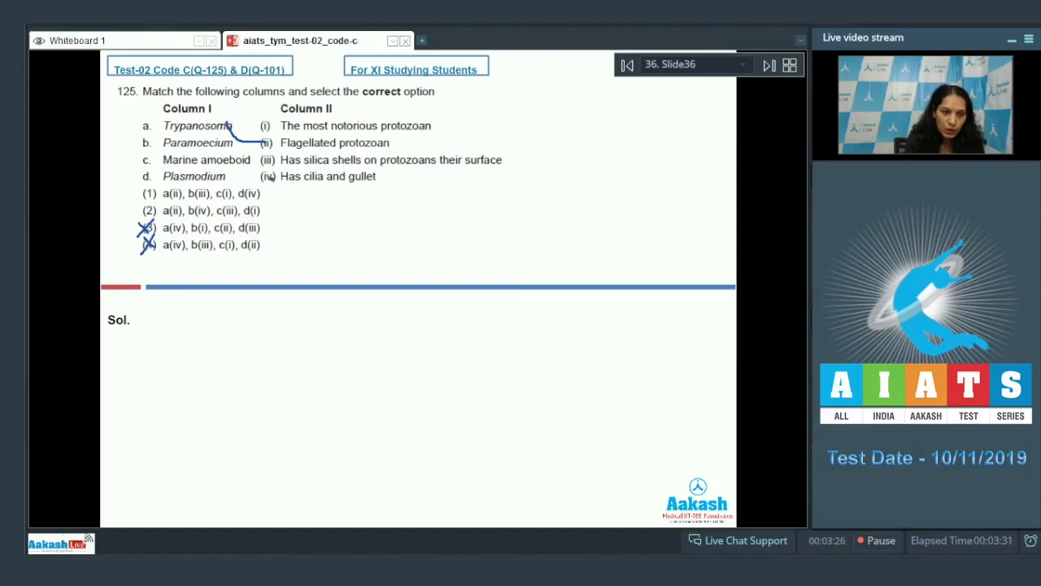
pyautogui.moveTo(252, 143); pyautogui.dragTo(273, 179)
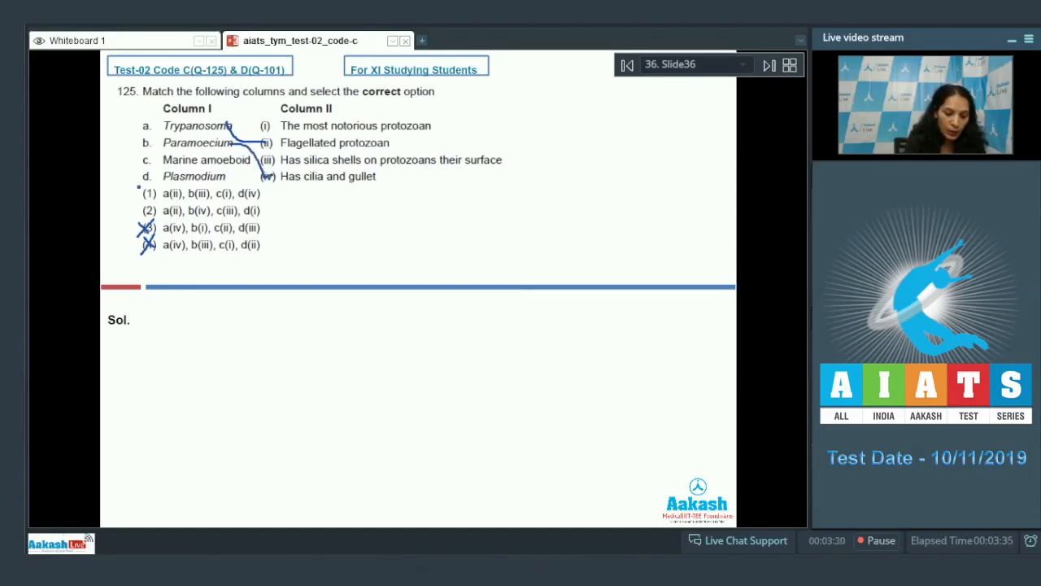
pyautogui.click(143, 192)
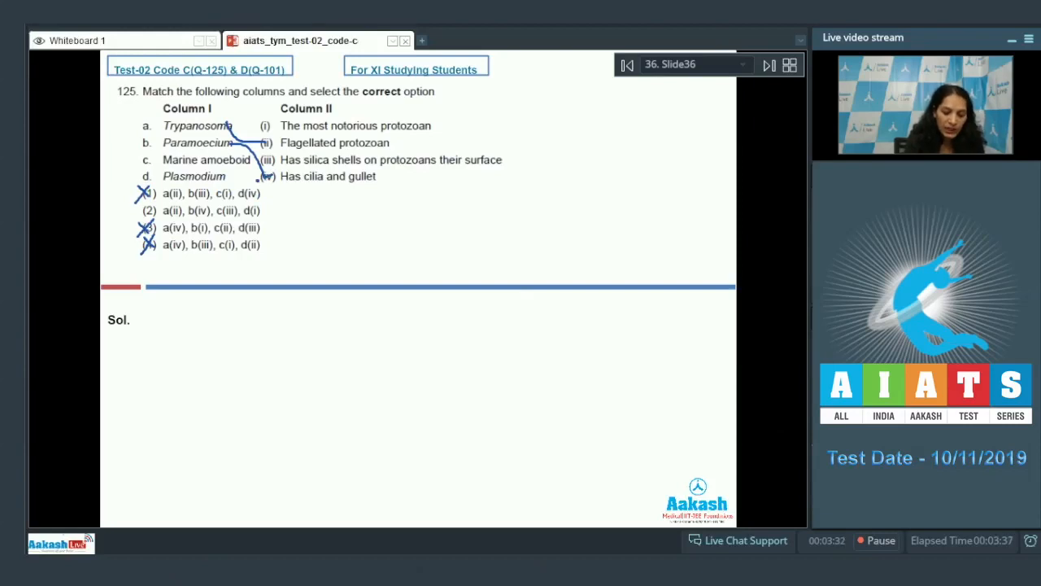